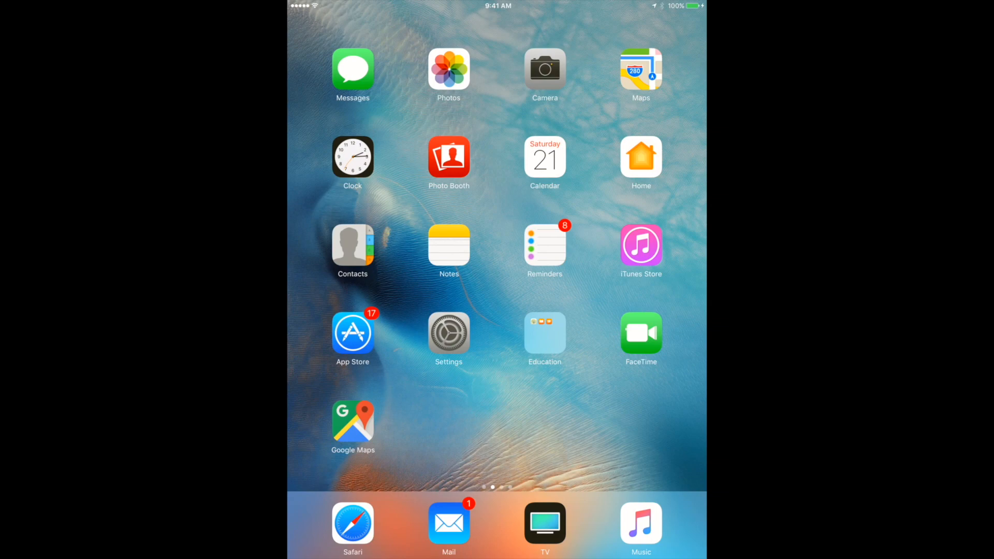
Swipe through the home screen pages to the last page, with Find iPhone, Netflix and Tools
{"action": "scroll", "scroll_direction": "left", "scroll_amount": 3}
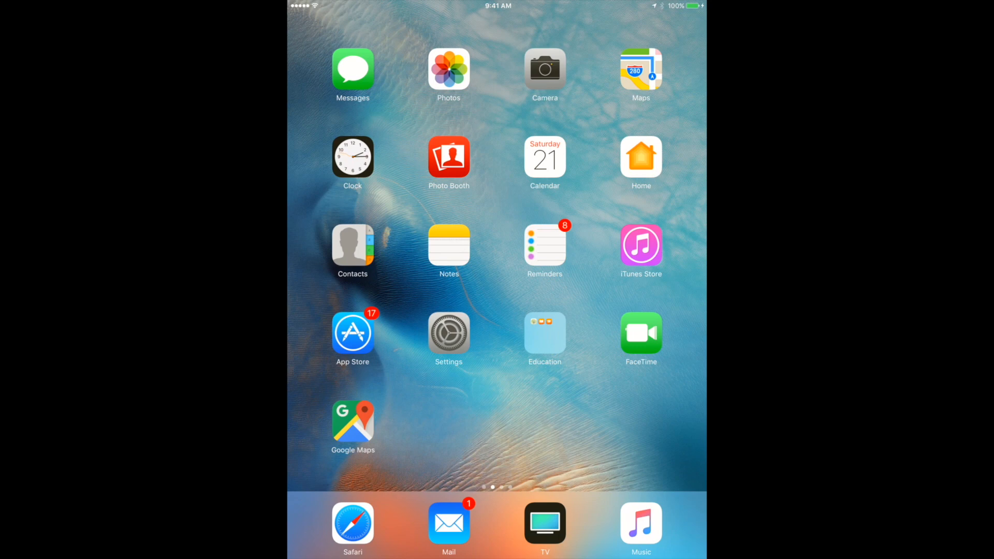
{"action": "scroll", "scroll_direction": "left", "scroll_amount": 3}
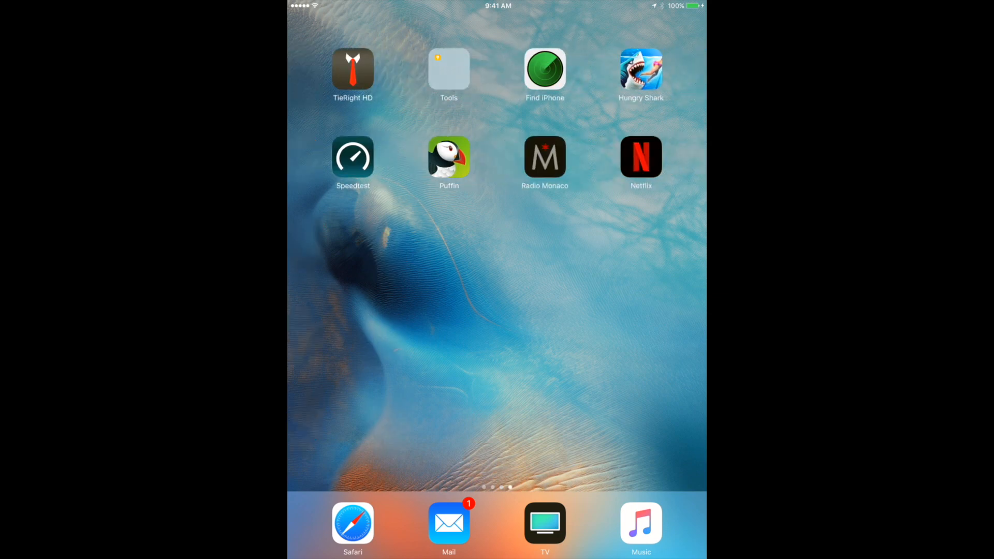
Delete the Radio Monaco app and its data from the home screen page
{"action": "left_click", "coordinate": [353, 67]}
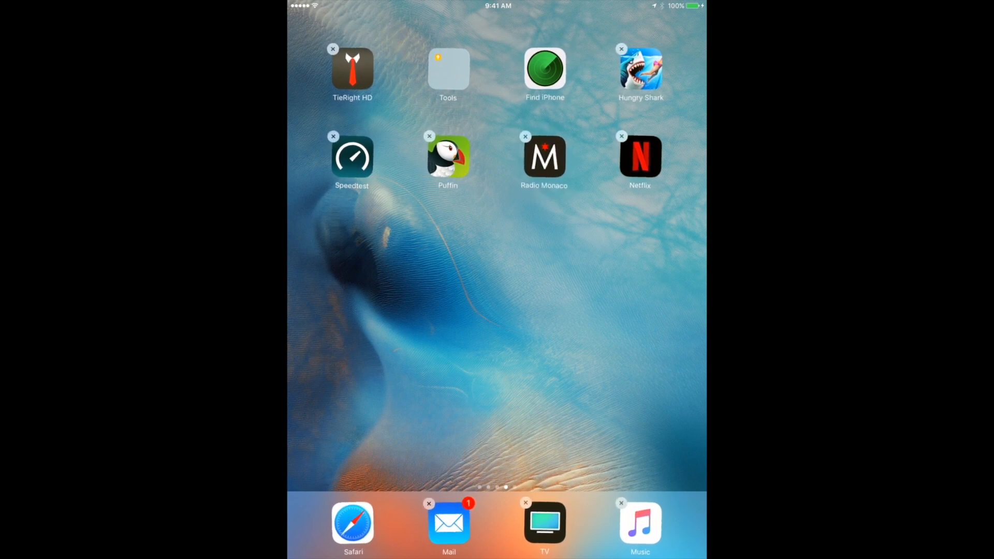
{"action": "left_click", "coordinate": [542, 136]}
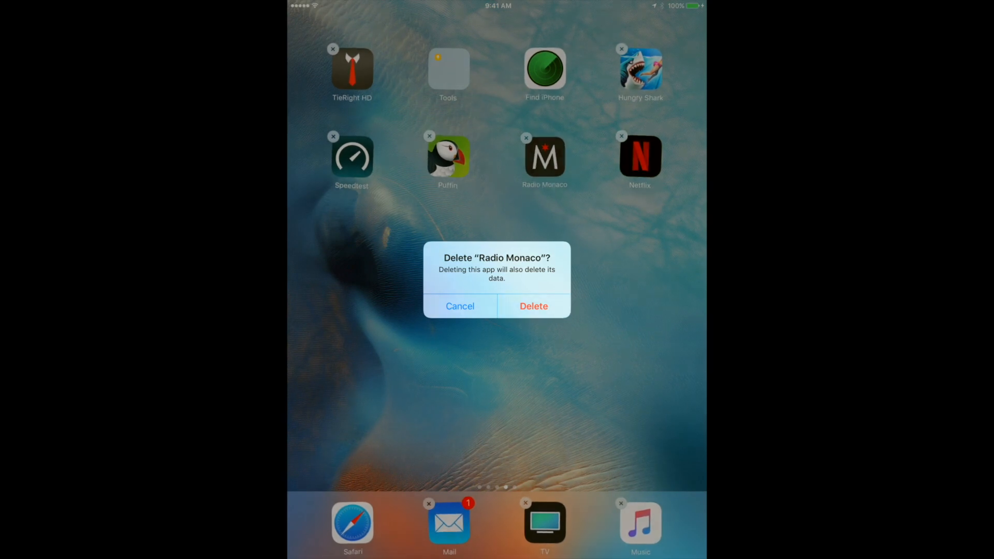
{"action": "left_click", "coordinate": [533, 305]}
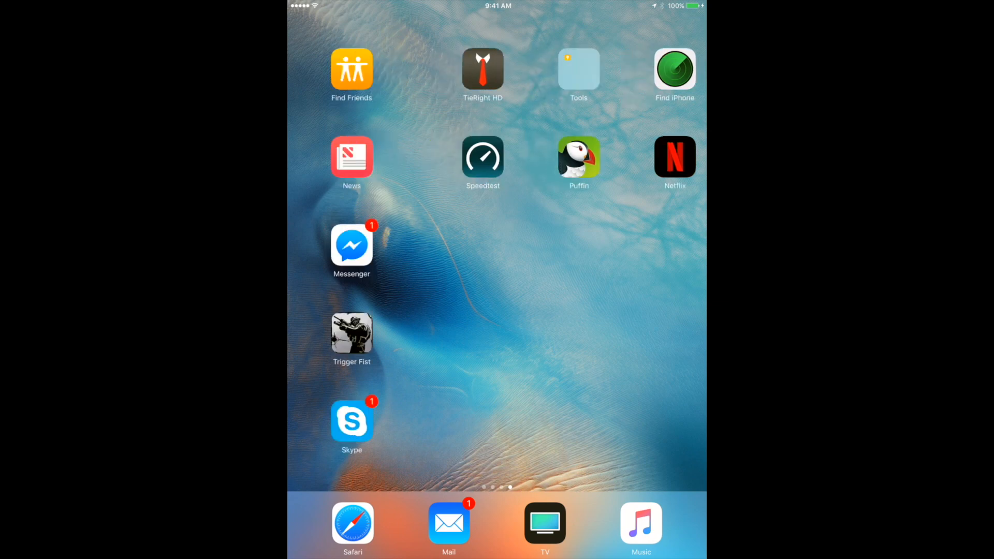
Swipe back to the first home screen page and launch Settings
{"action": "scroll", "scroll_direction": "left", "scroll_amount": 3}
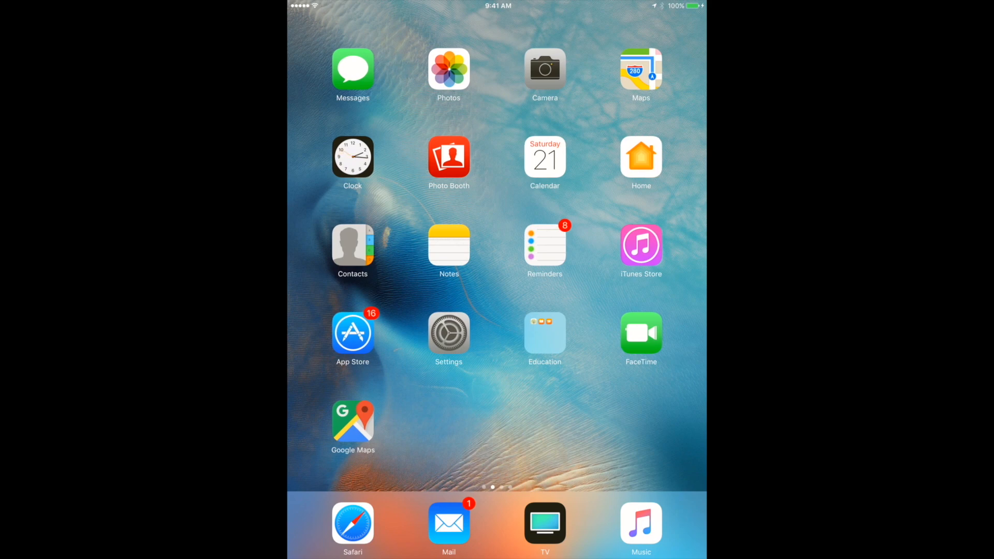
{"action": "left_click", "coordinate": [448, 333]}
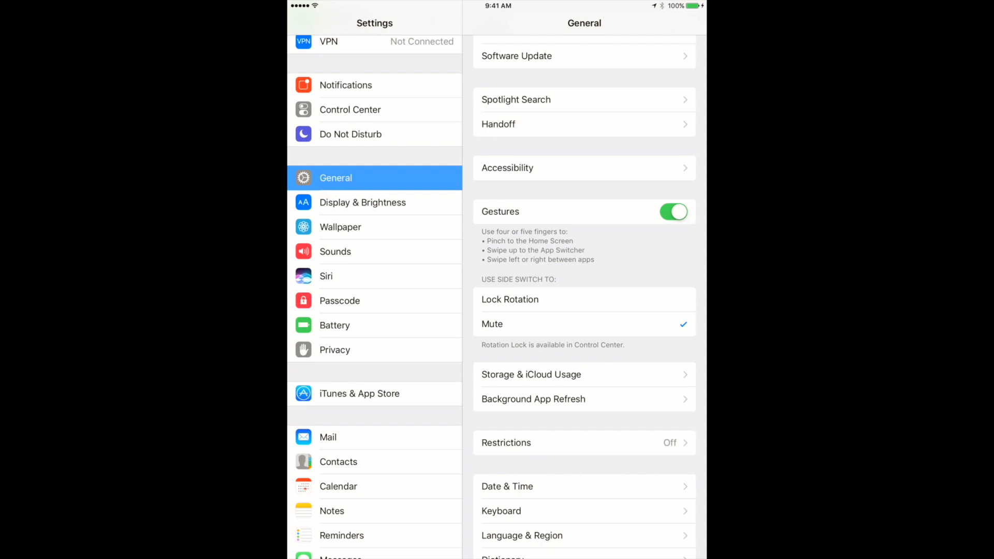
Open Manage Storage under Storage & iCloud Usage to list app sizes
{"action": "left_click", "coordinate": [530, 374]}
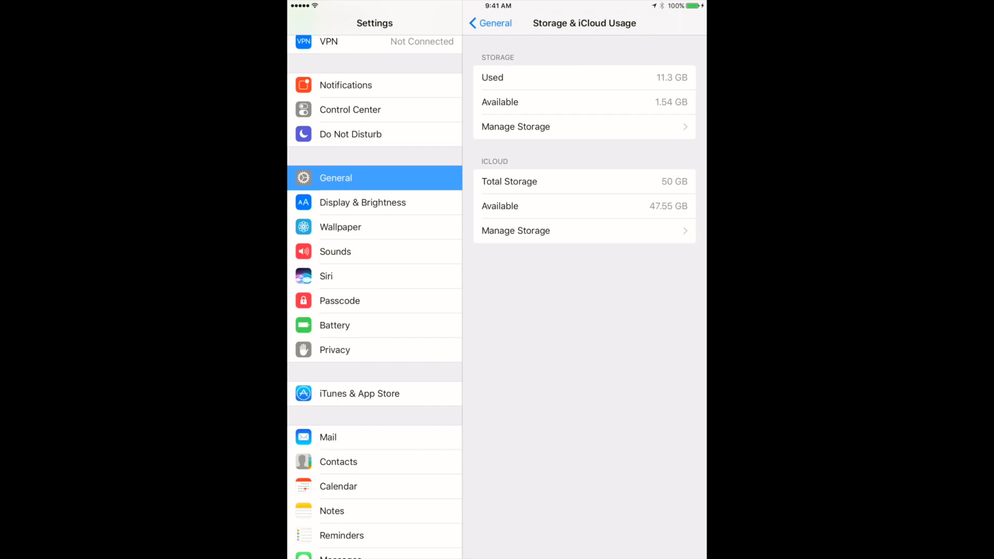
{"action": "left_click", "coordinate": [515, 126]}
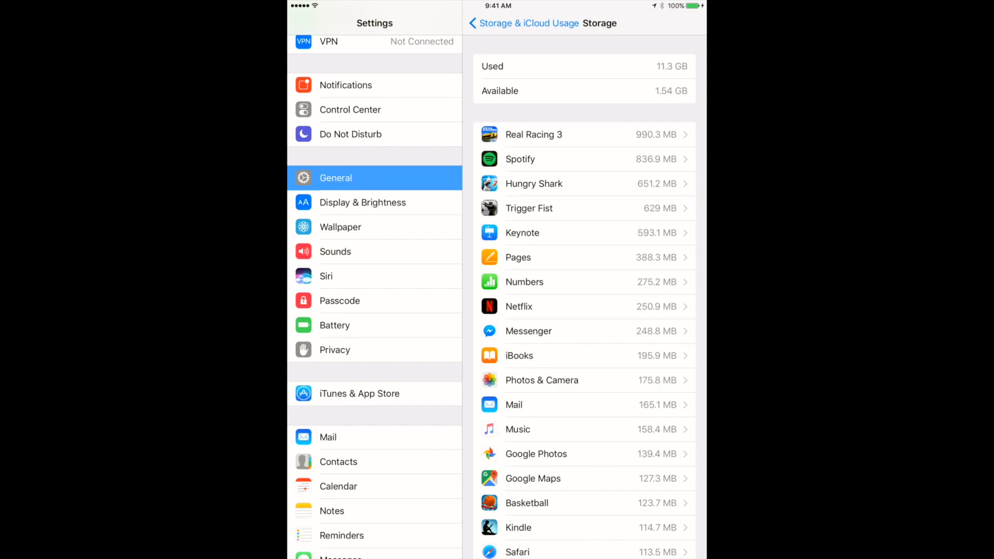
Scroll the Storage list and open Khan Academy's 7.8 MB storage details
{"action": "scroll", "scroll_direction": "down", "scroll_amount": 3}
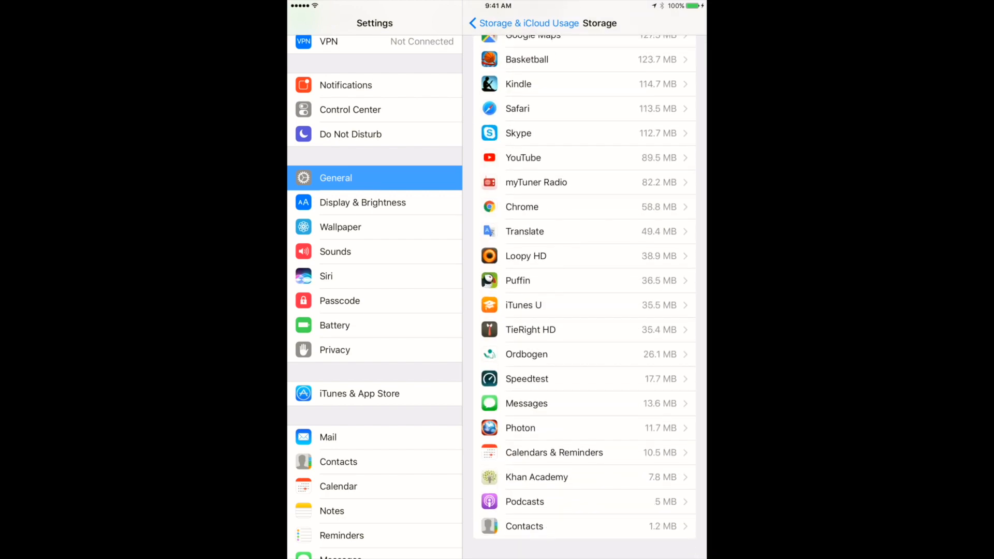
{"action": "scroll", "scroll_direction": "up", "scroll_amount": 3}
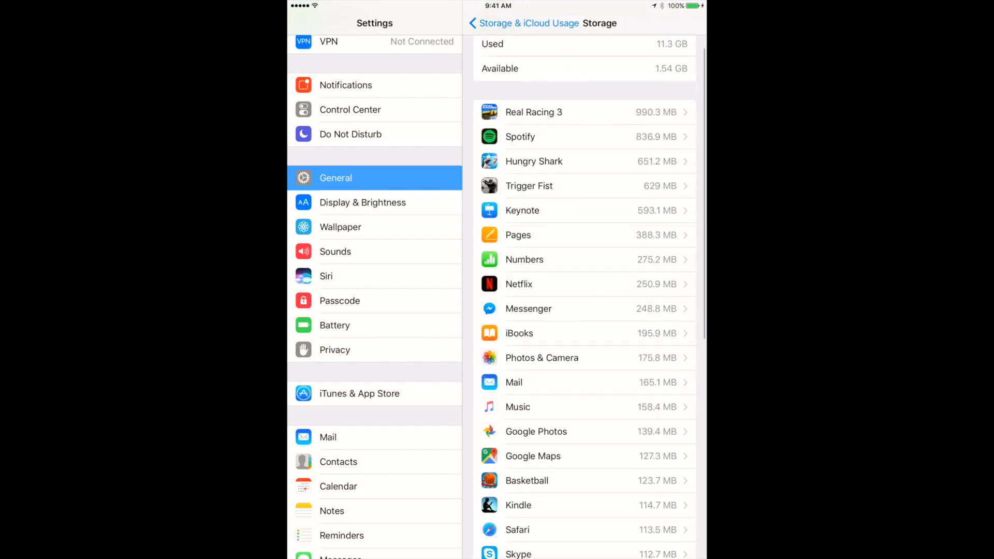
{"action": "scroll", "scroll_direction": "down", "scroll_amount": 3}
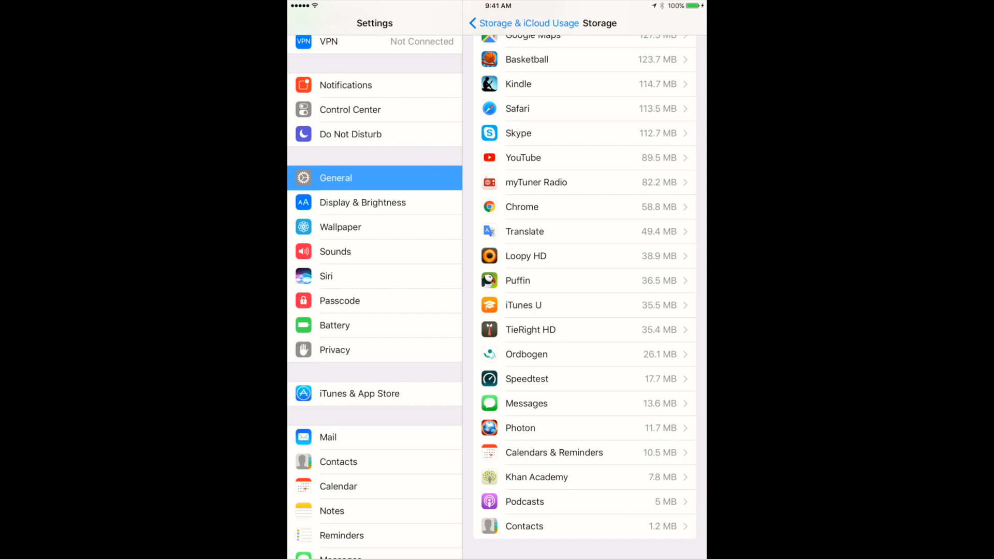
{"action": "left_click", "coordinate": [583, 477]}
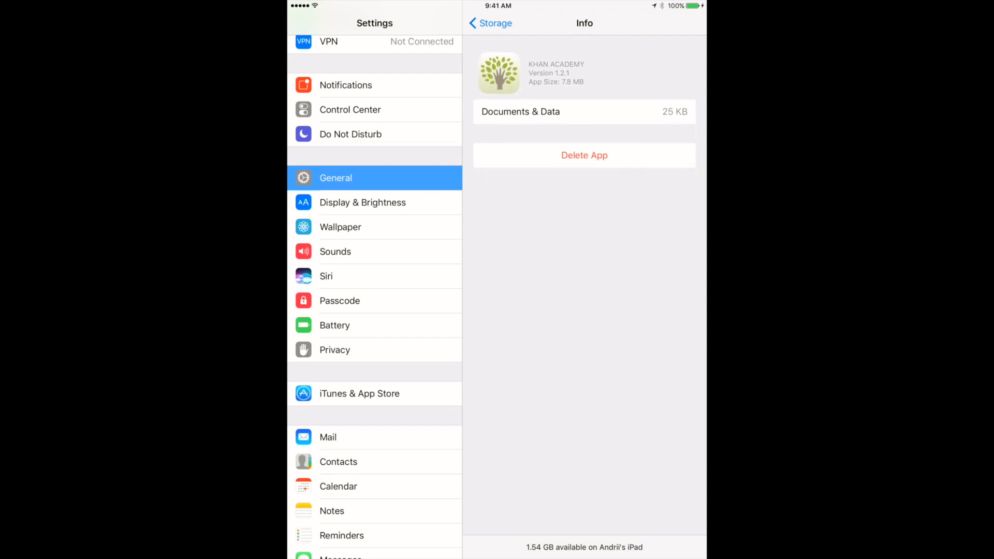
Go back to the Storage list, then exit Settings to the home screen
{"action": "left_click", "coordinate": [489, 23]}
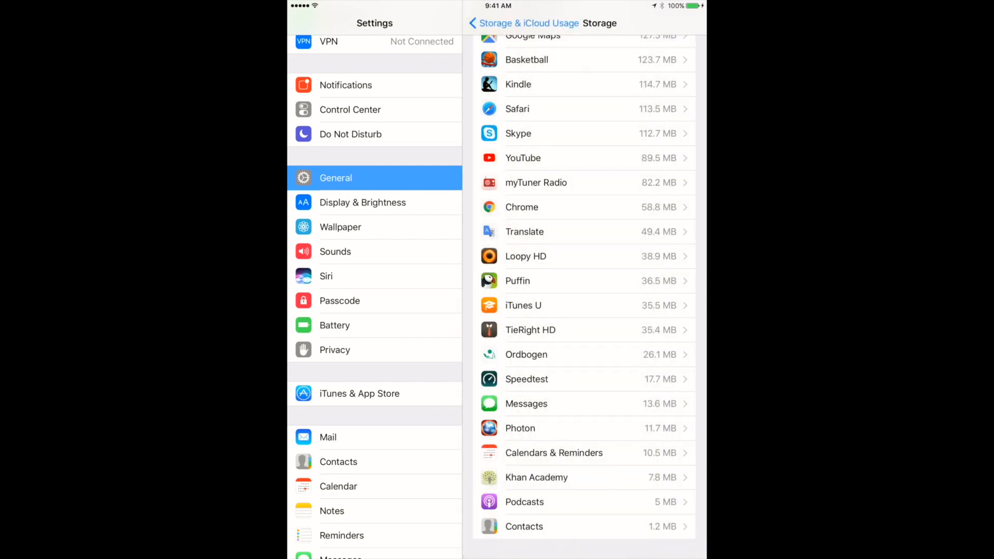
{"action": "left_click", "coordinate": [525, 22]}
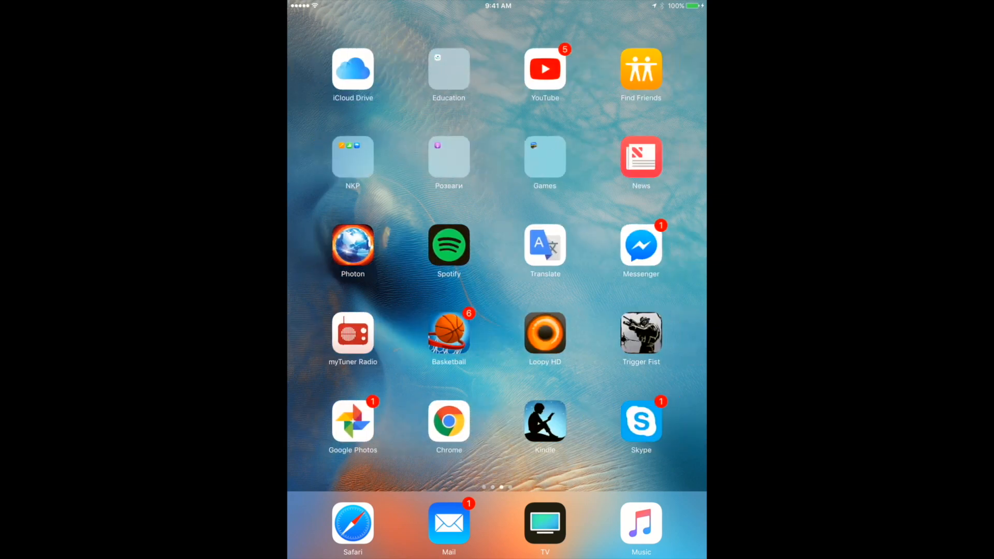
Swipe to the last home screen page to confirm Radio Monaco is gone
{"action": "scroll", "scroll_direction": "left", "scroll_amount": 3}
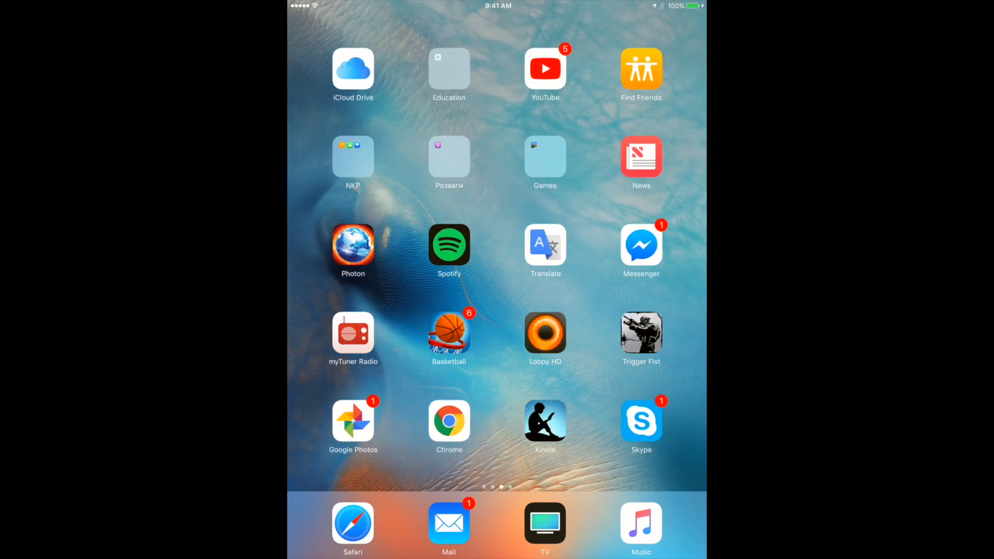
{"action": "scroll", "scroll_direction": "left", "scroll_amount": 3}
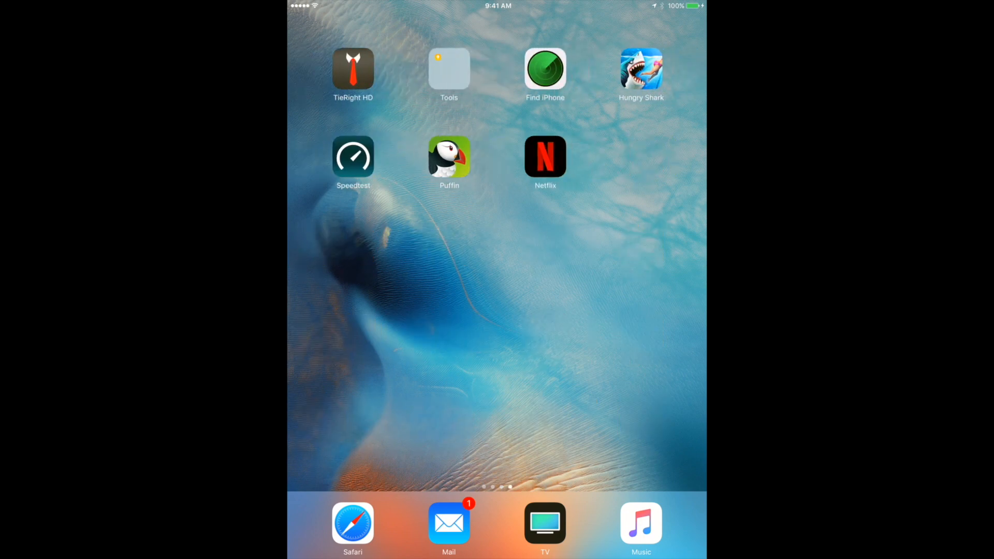